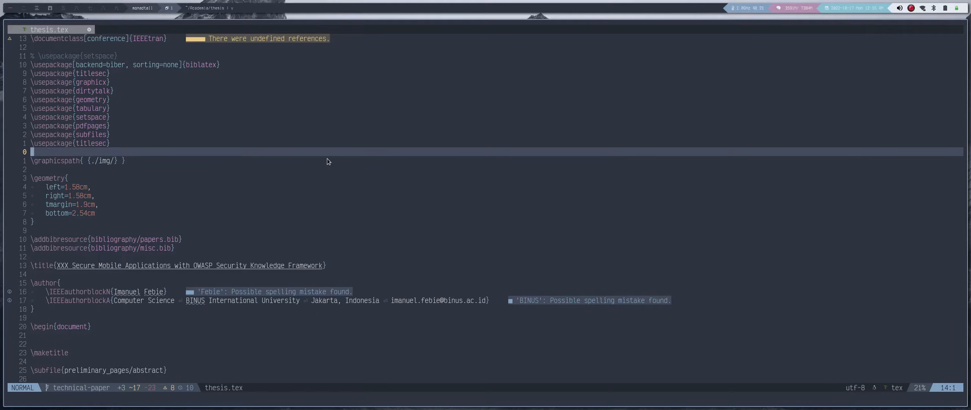
mouse_move(291, 145)
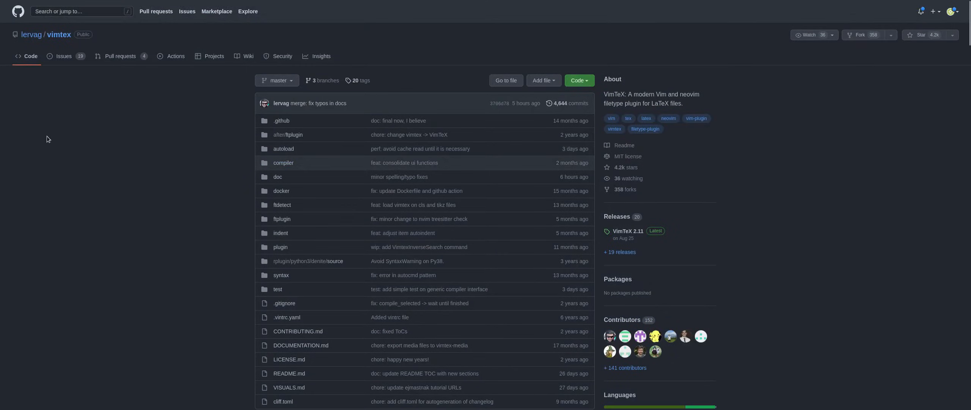
mouse_move(643, 113)
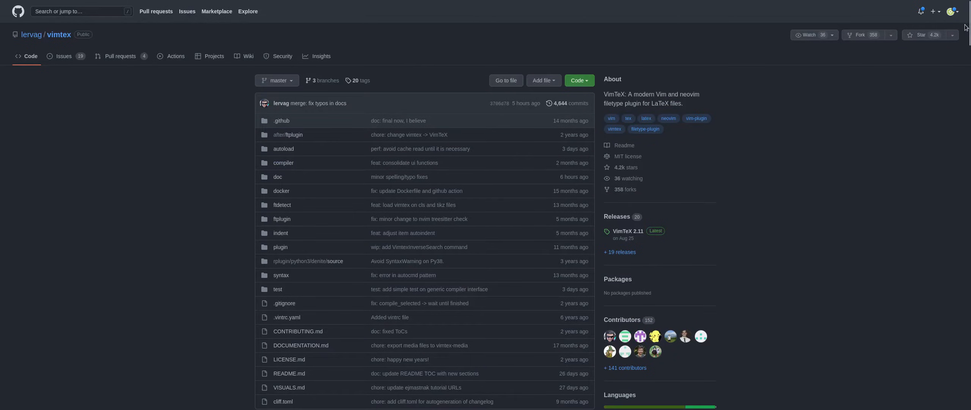
Scroll down and back through the current buffer in Neovim.
scroll(down, 3)
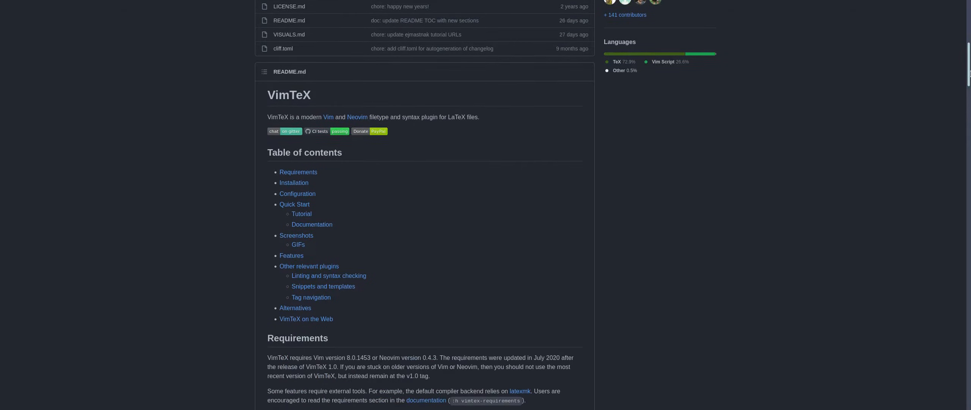
scroll(down, 3)
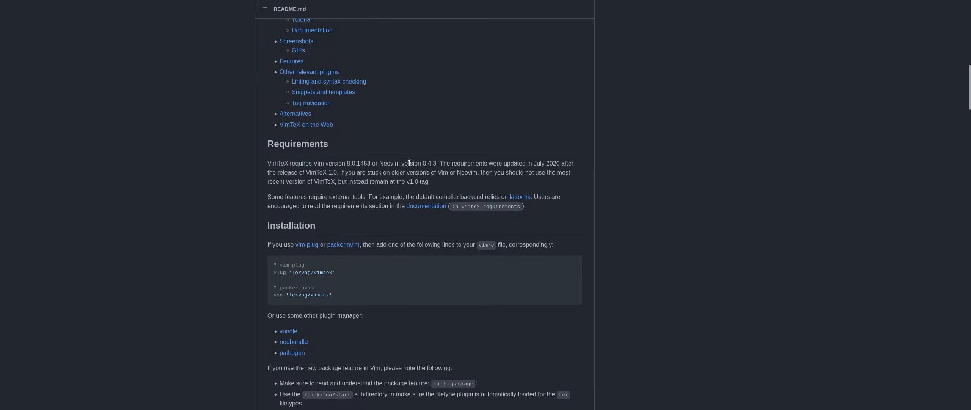
scroll(down, 3)
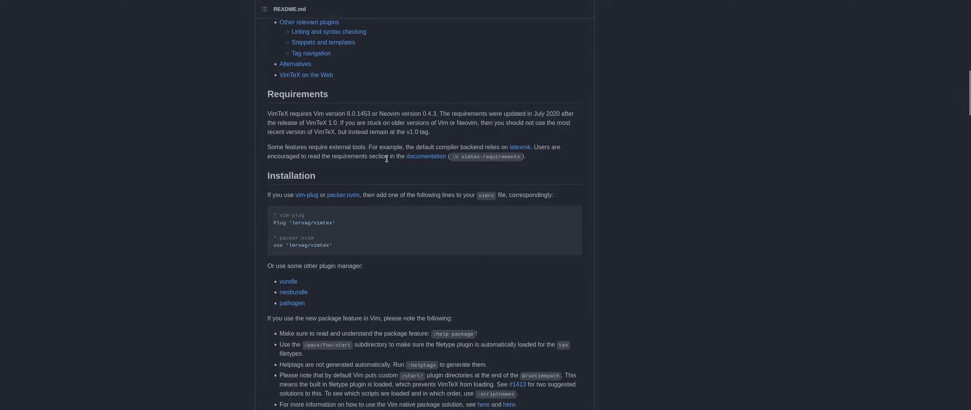
scroll(down, 3)
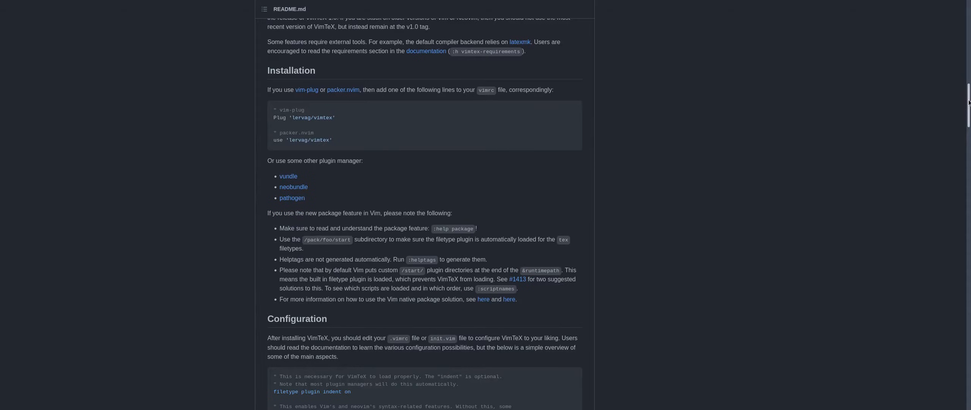
scroll(down, 3)
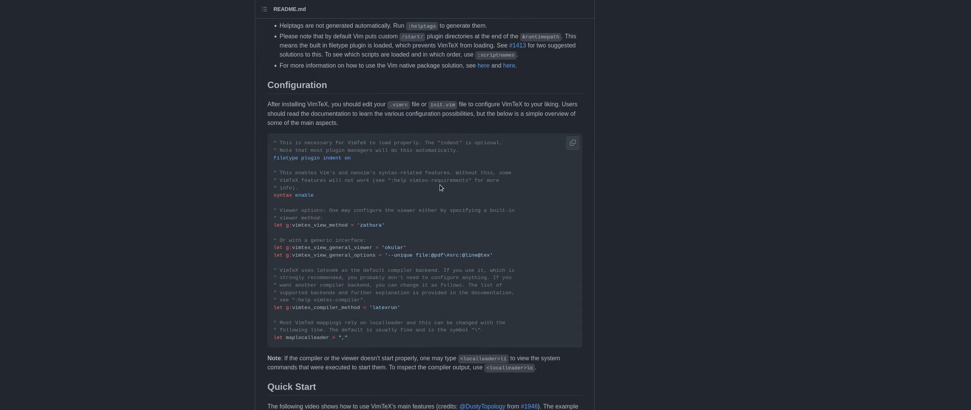
mouse_move(345, 165)
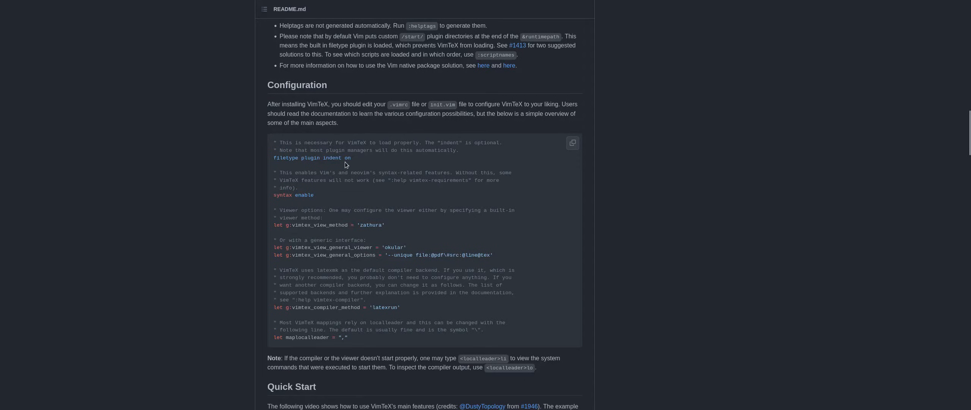
mouse_move(215, 210)
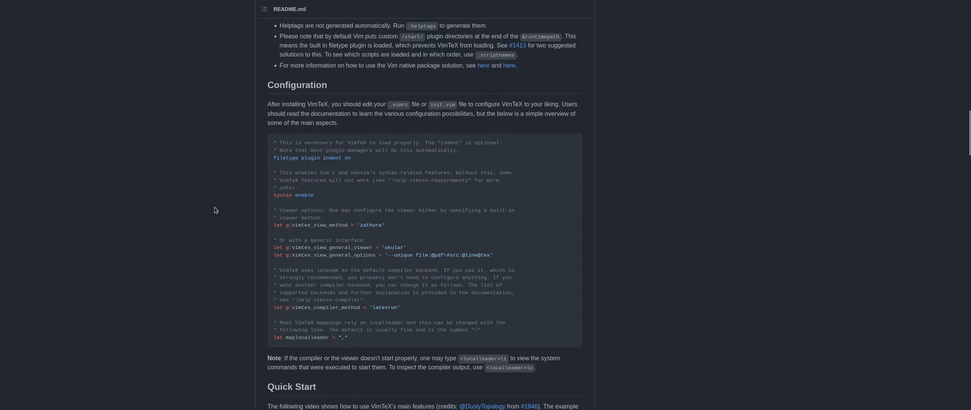
mouse_move(231, 194)
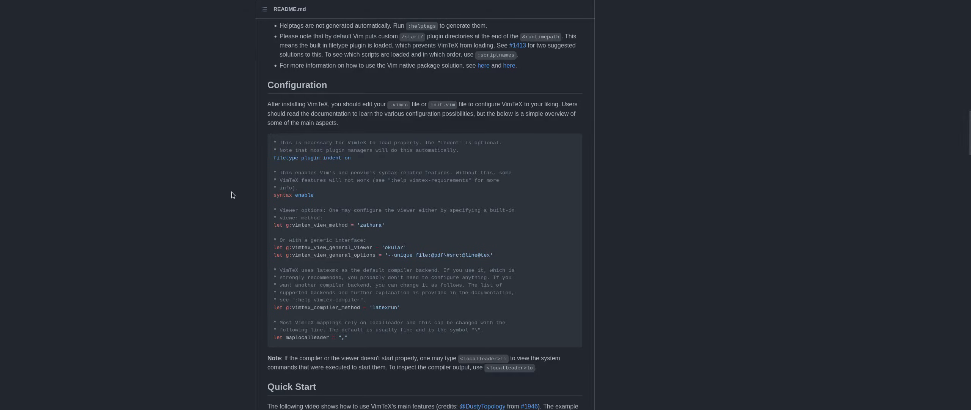
mouse_move(377, 88)
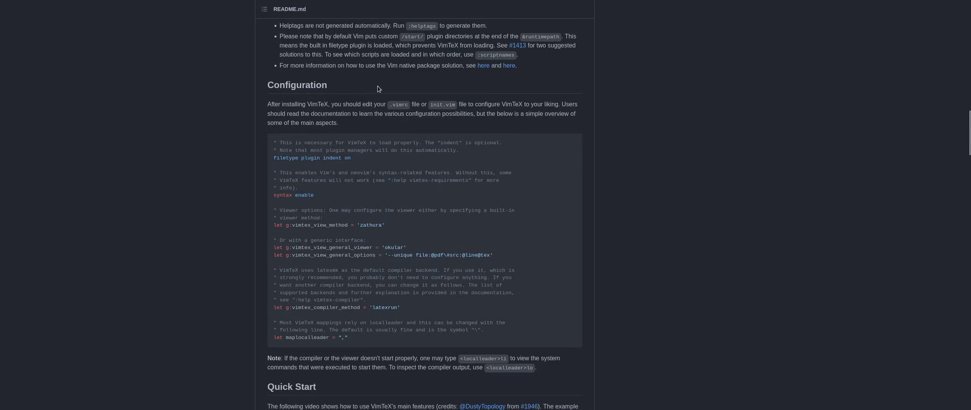
scroll(up, 3)
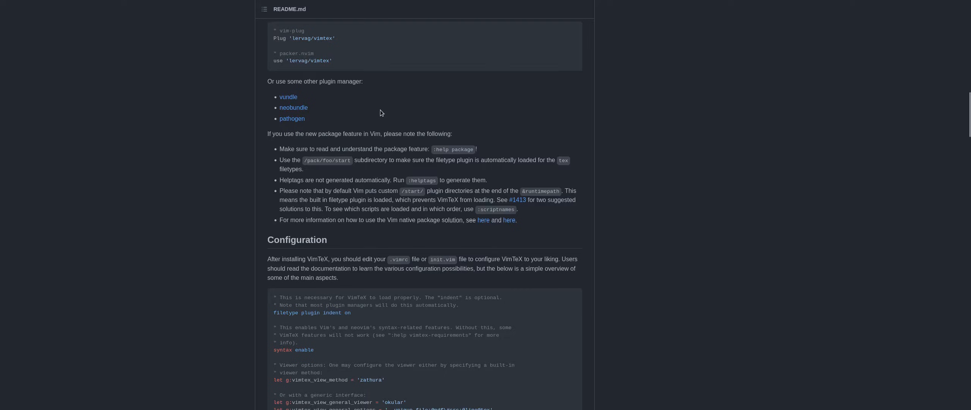
scroll(up, 3)
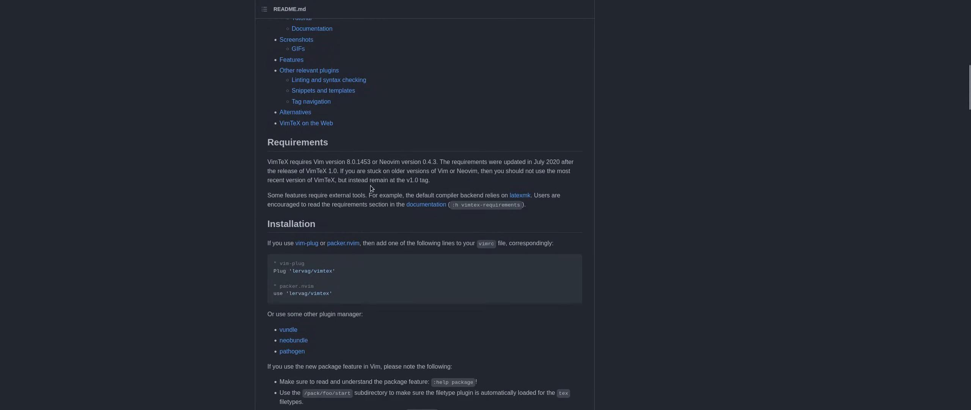
mouse_move(307, 170)
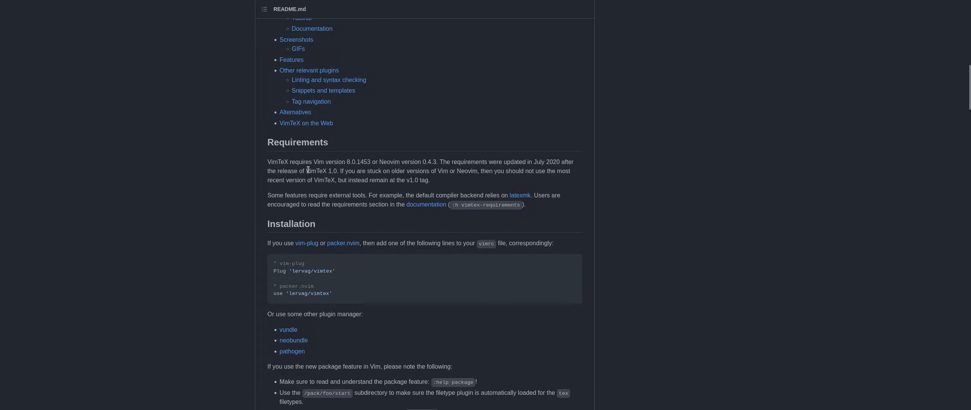
mouse_move(380, 136)
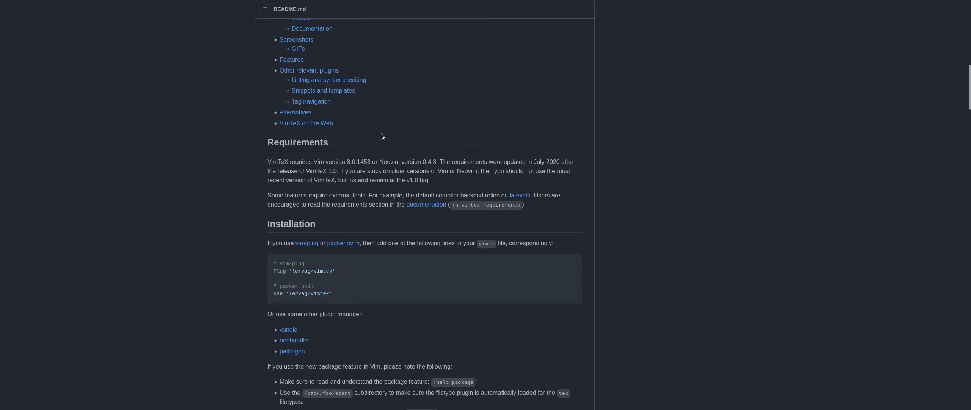
scroll(down, 3)
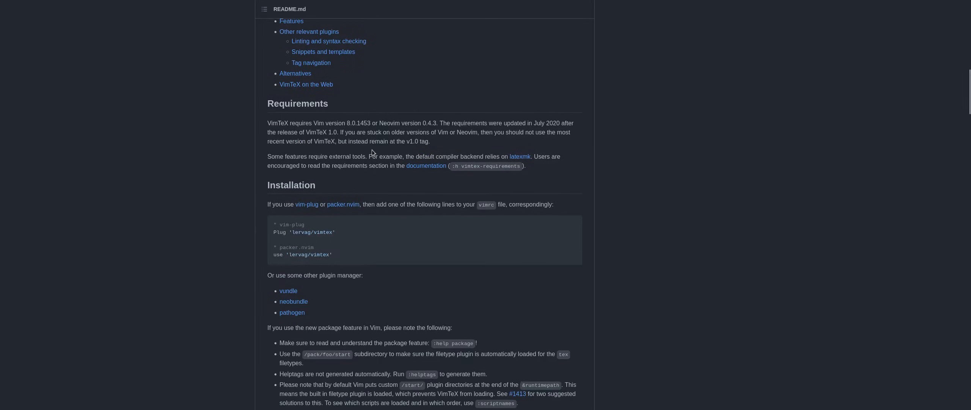
scroll(down, 3)
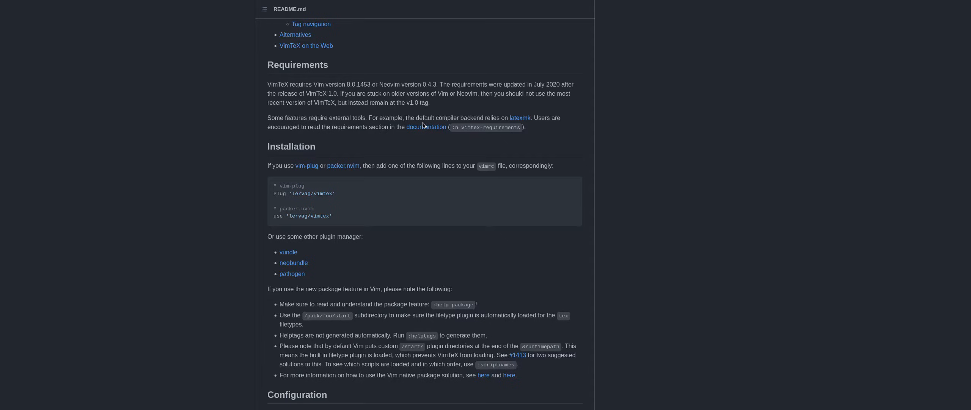
mouse_move(482, 126)
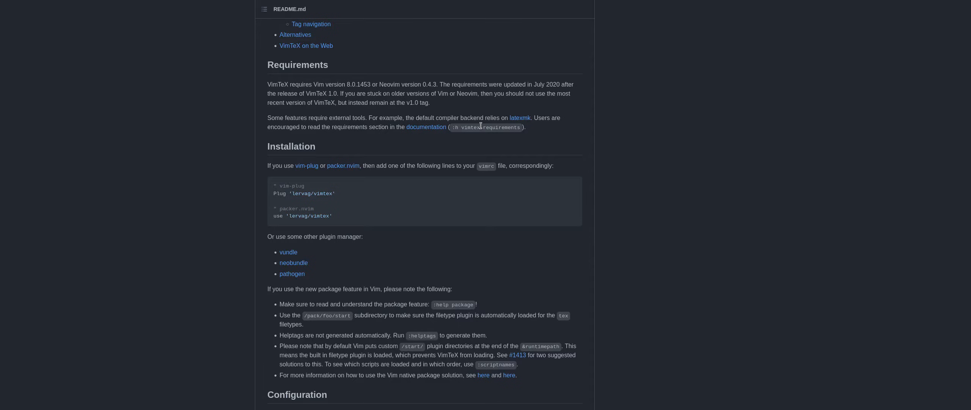
scroll(down, 3)
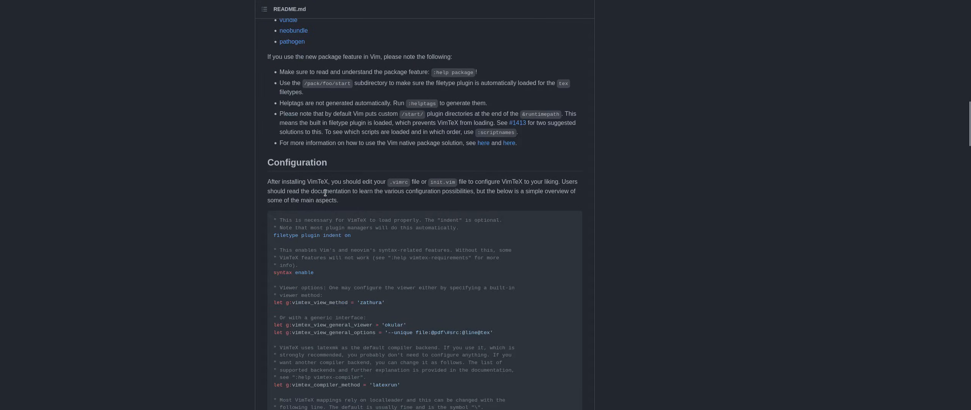
scroll(down, 3)
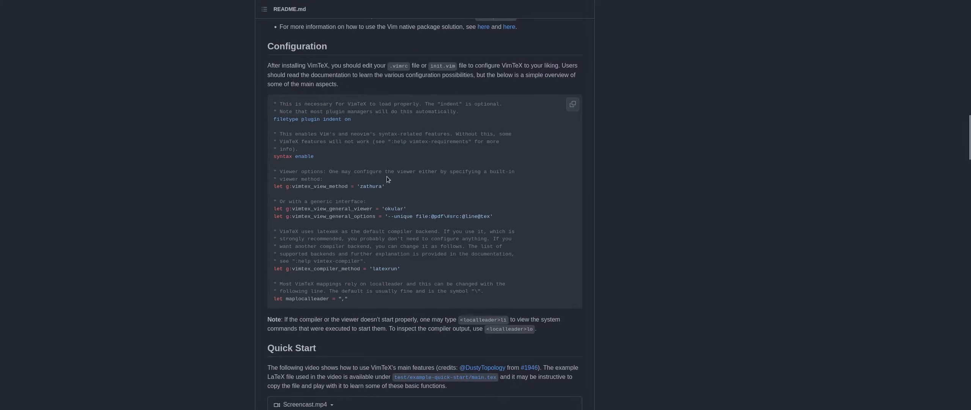
mouse_move(414, 192)
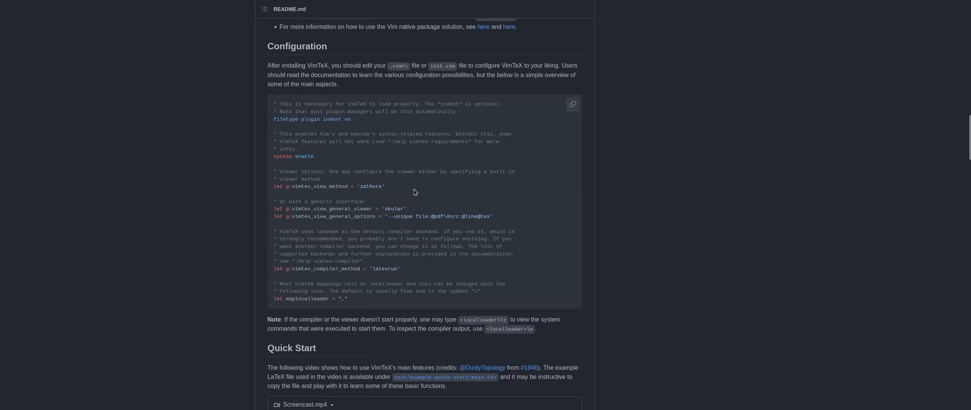
scroll(down, 3)
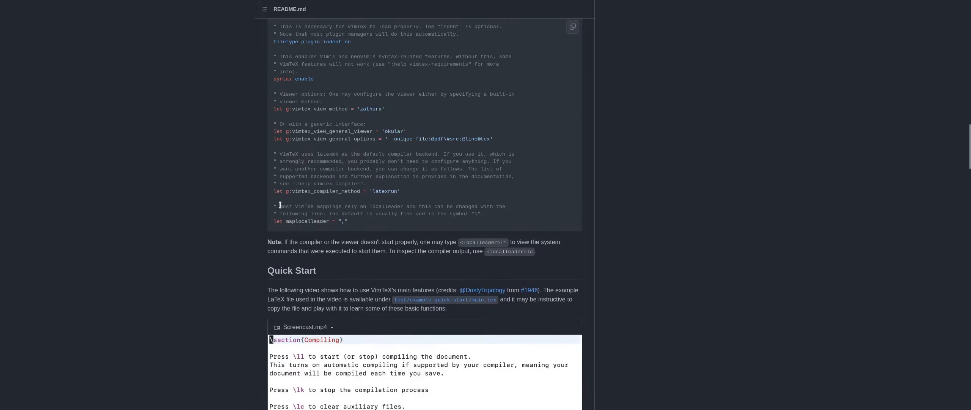
mouse_move(295, 192)
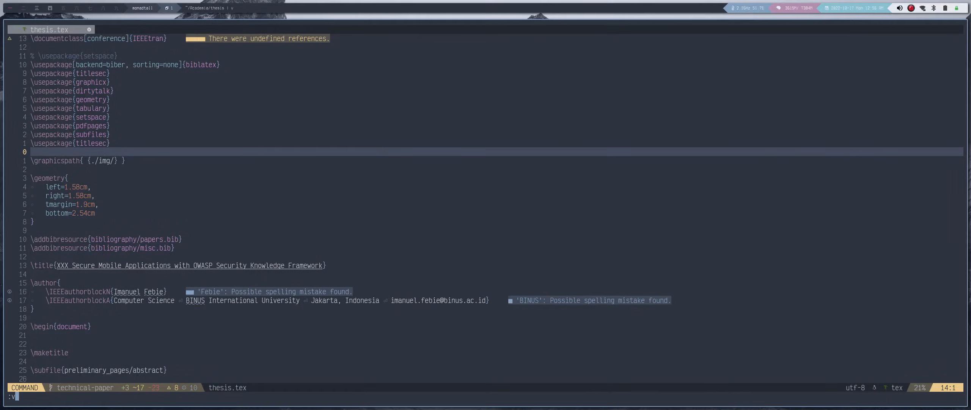
Open the VimTeX help with :vert h vimtex and scroll its default mappings table.
text(ert)
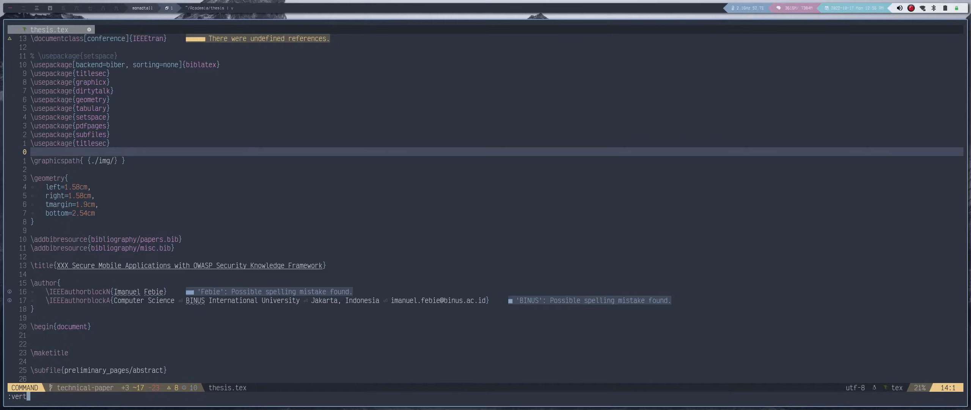
text(h vi)
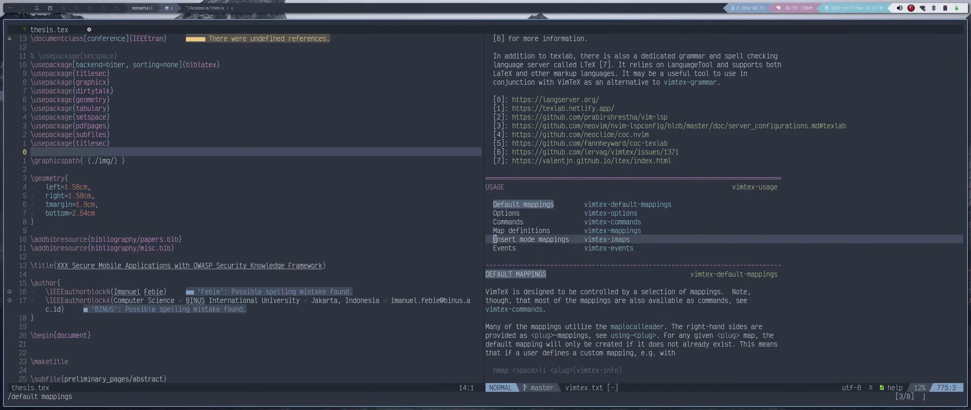
scroll(down, 3)
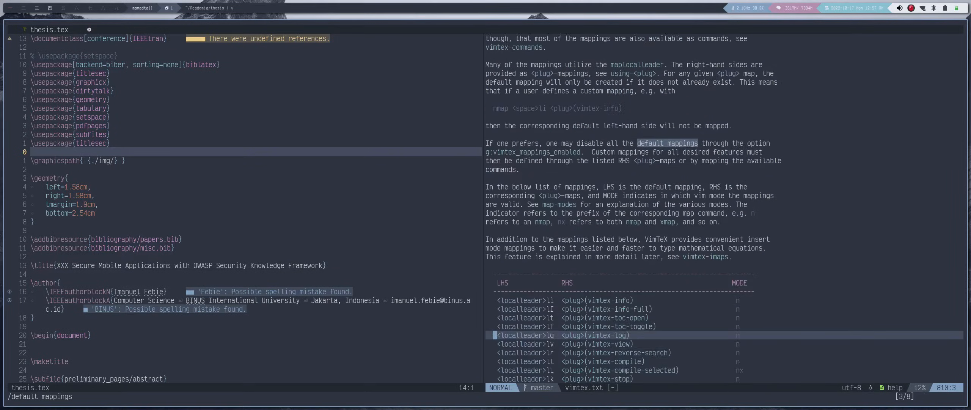
scroll(down, 3)
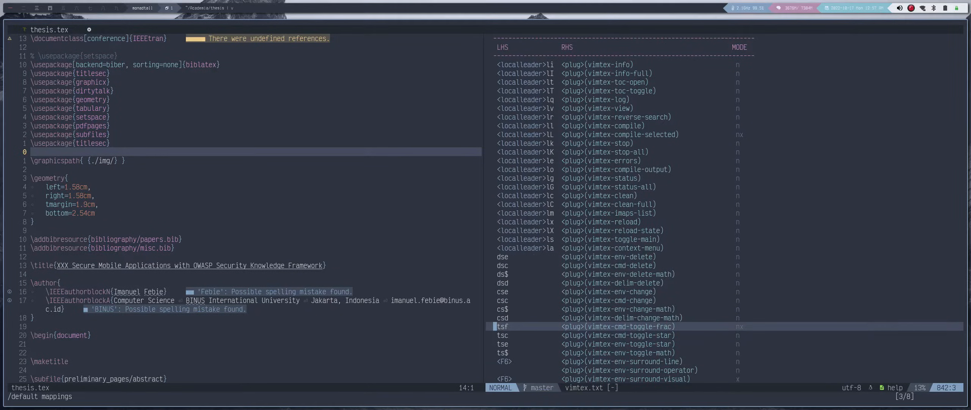
scroll(up, 3)
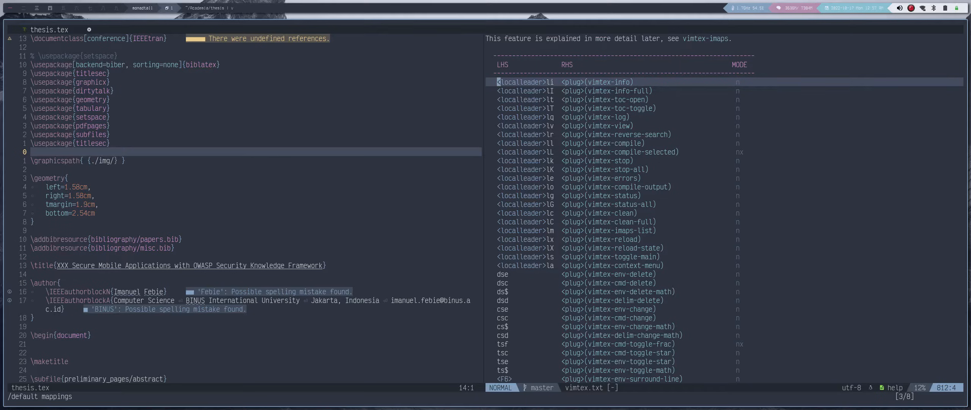
mouse_move(517, 164)
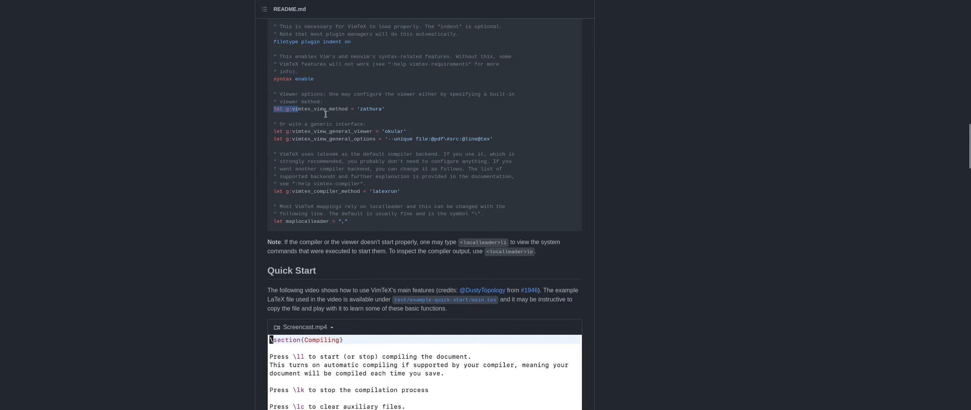
mouse_move(415, 153)
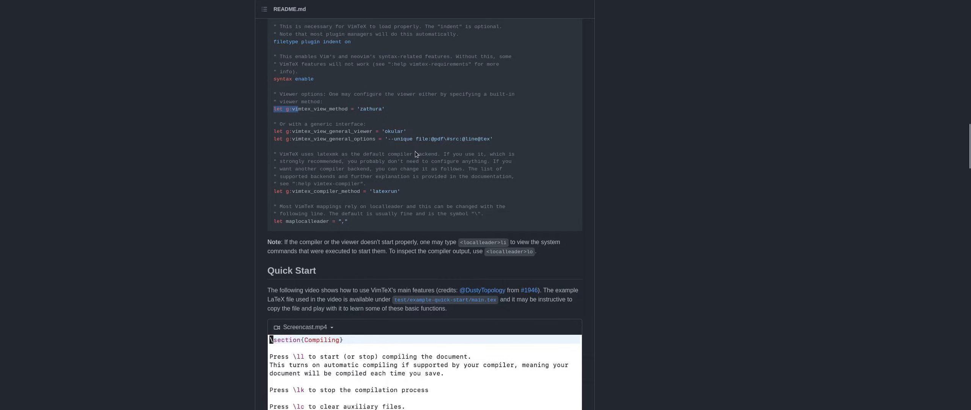
mouse_move(482, 216)
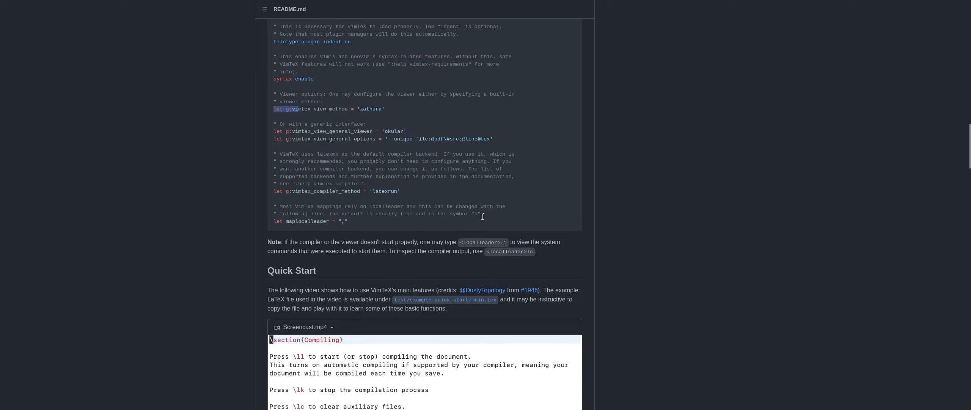
mouse_move(474, 220)
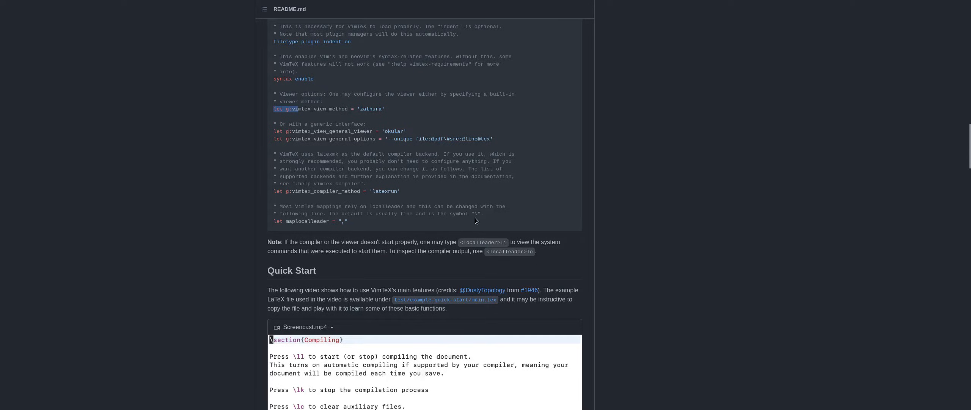
mouse_move(475, 216)
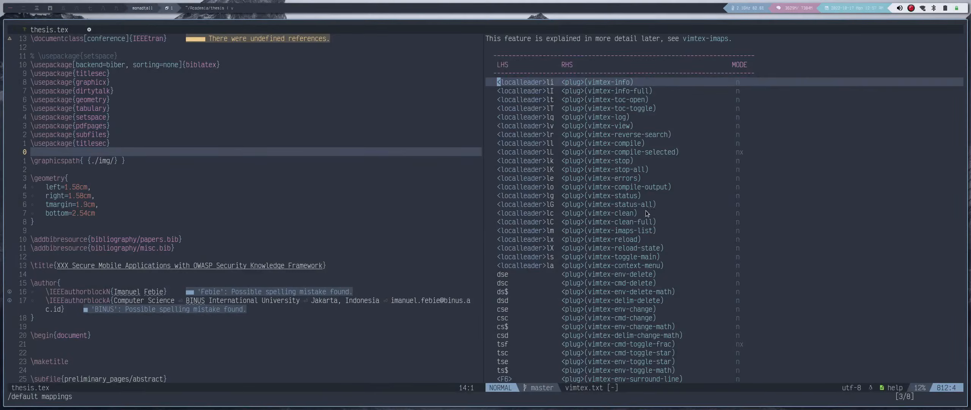
mouse_move(679, 183)
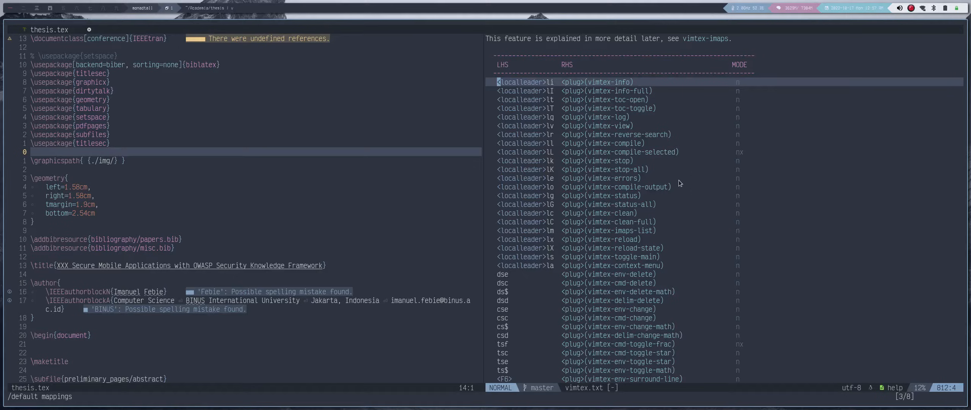
mouse_move(608, 141)
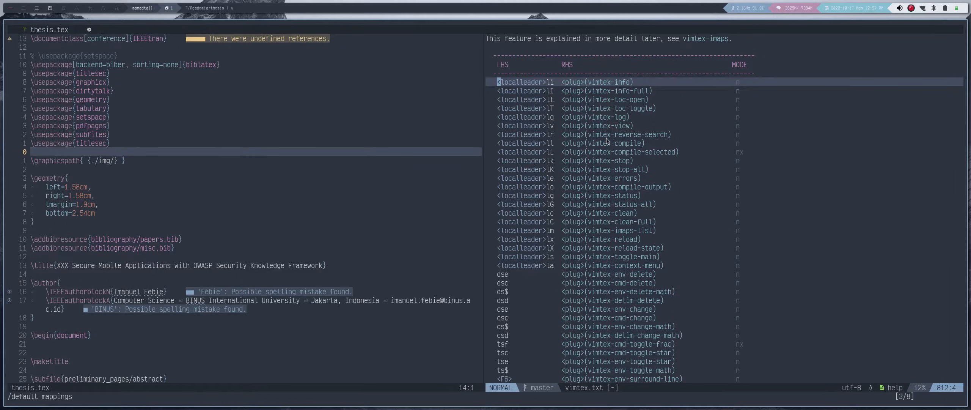
mouse_move(666, 144)
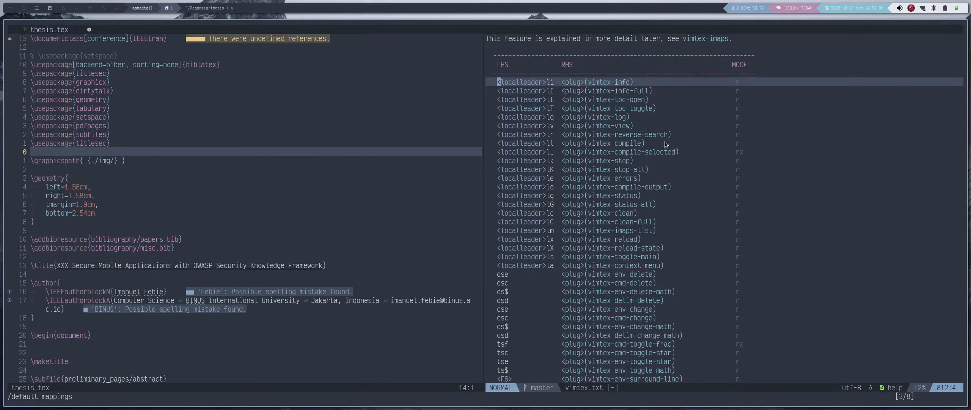
mouse_move(594, 248)
text(:q)
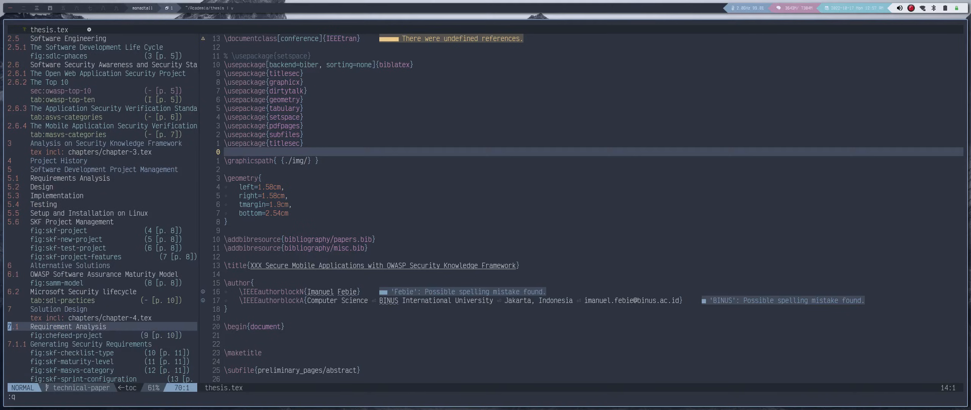
Scroll through chapter-4.tex's requirement analysis text and figure environments.
scroll(down, 3)
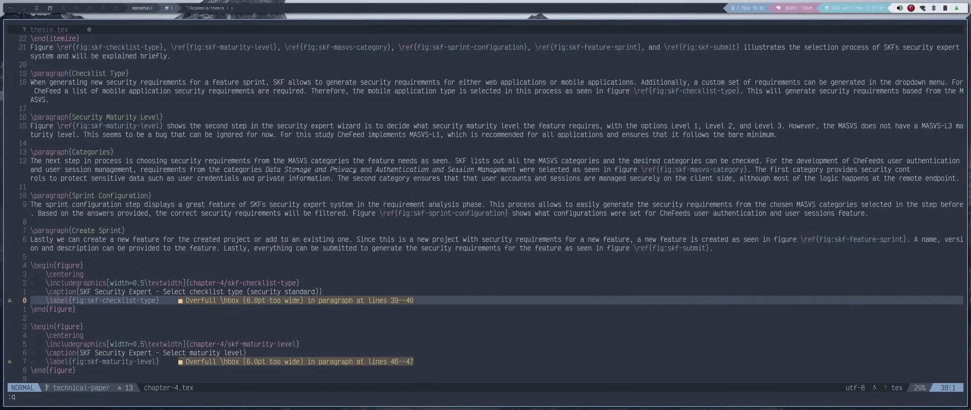
scroll(up, 3)
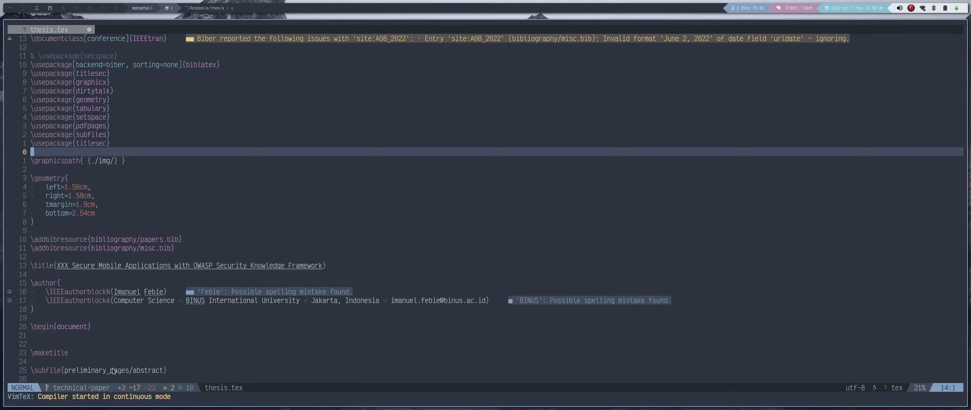
mouse_move(202, 155)
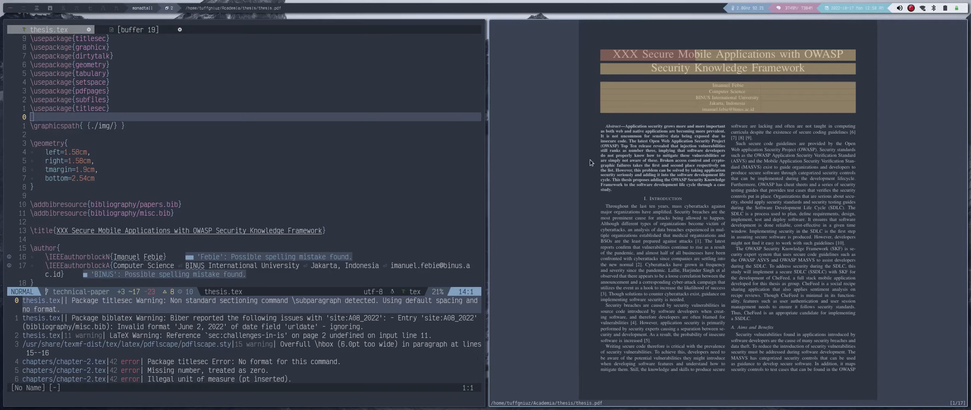
mouse_move(597, 88)
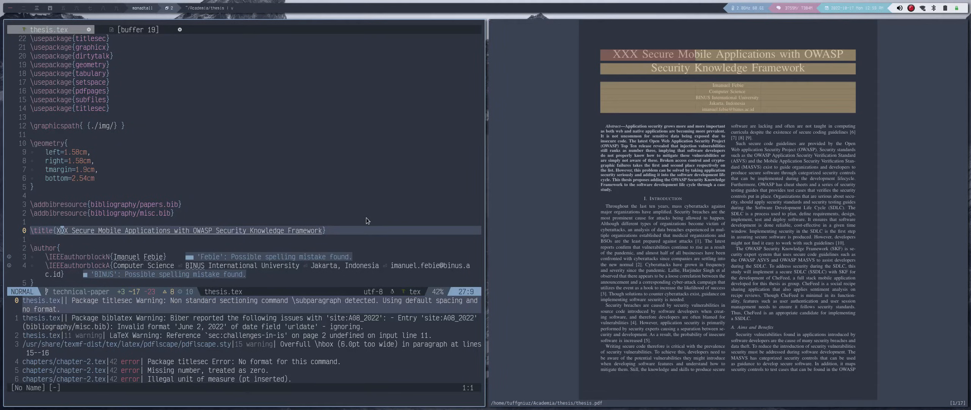
mouse_move(434, 200)
text(Designing)
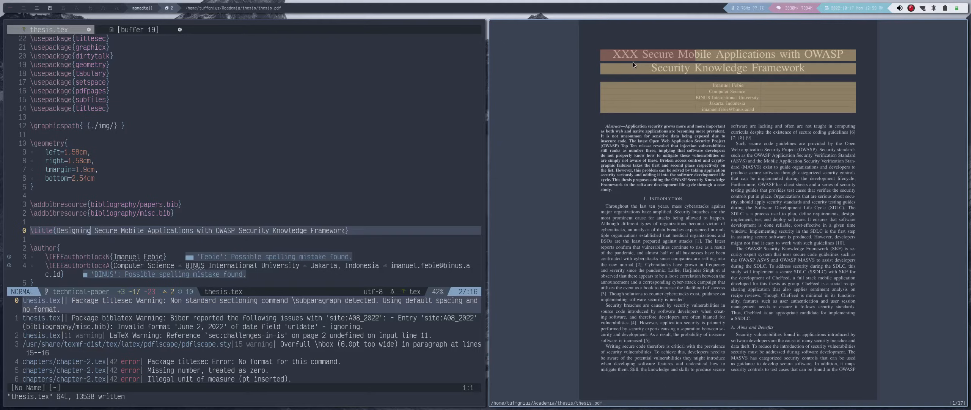
mouse_move(775, 88)
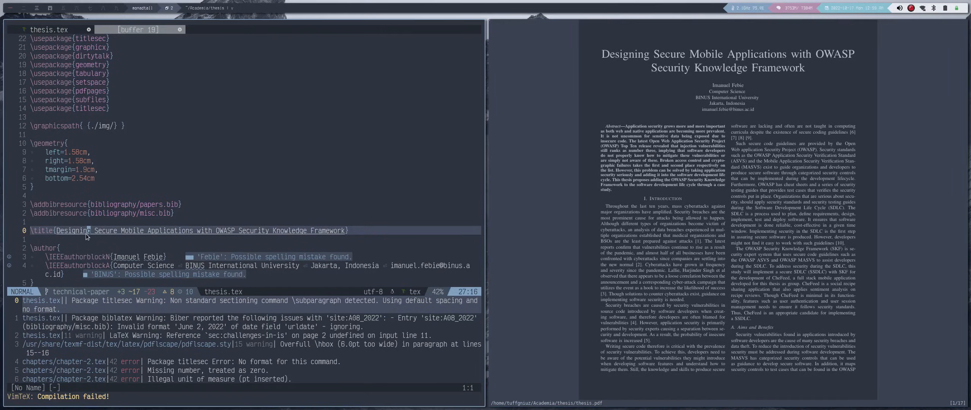
mouse_move(160, 338)
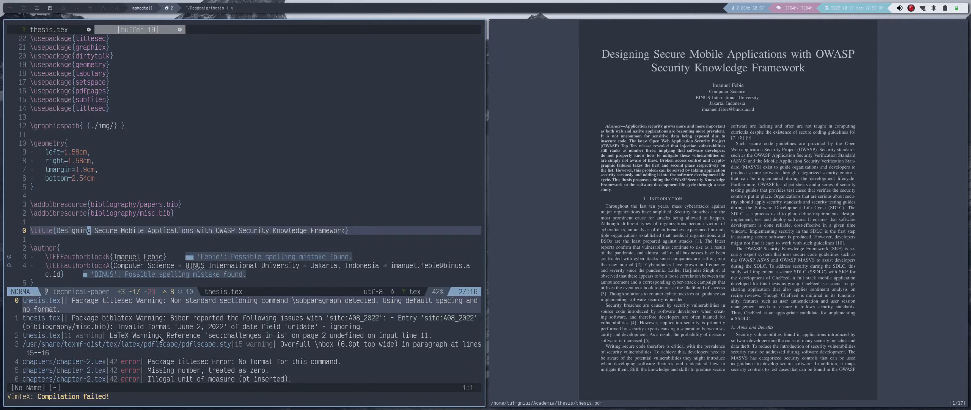
mouse_move(145, 350)
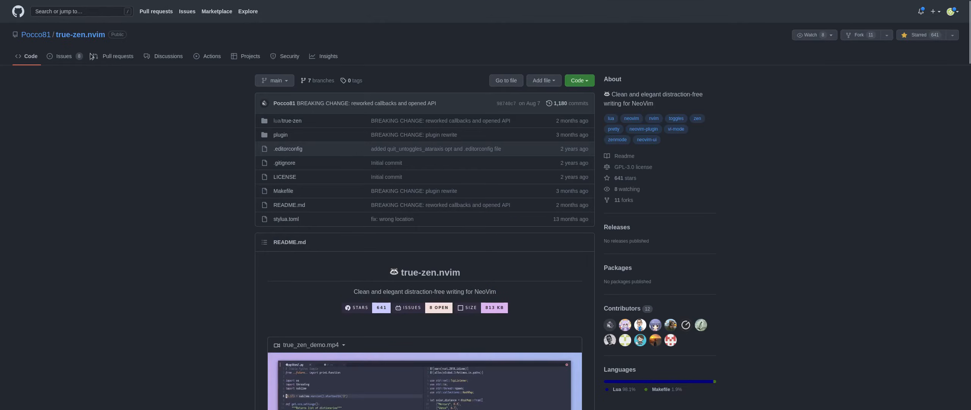
Scroll the true-zen.nvim README to the Features list of four zen modes.
scroll(down, 3)
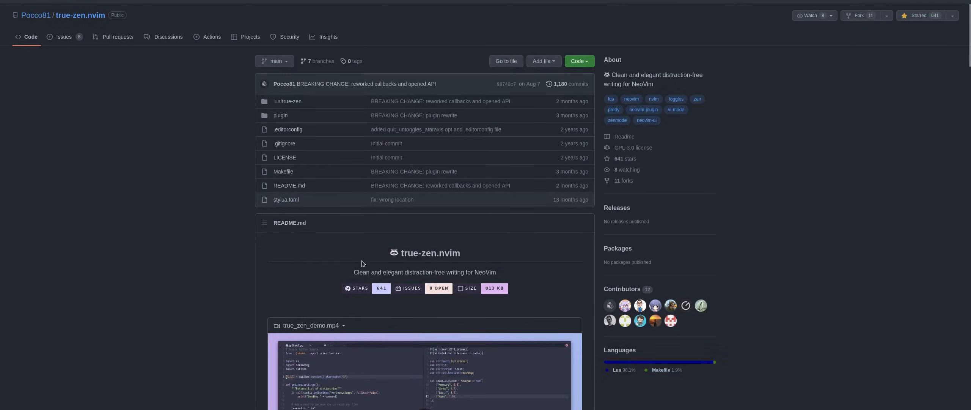
scroll(down, 3)
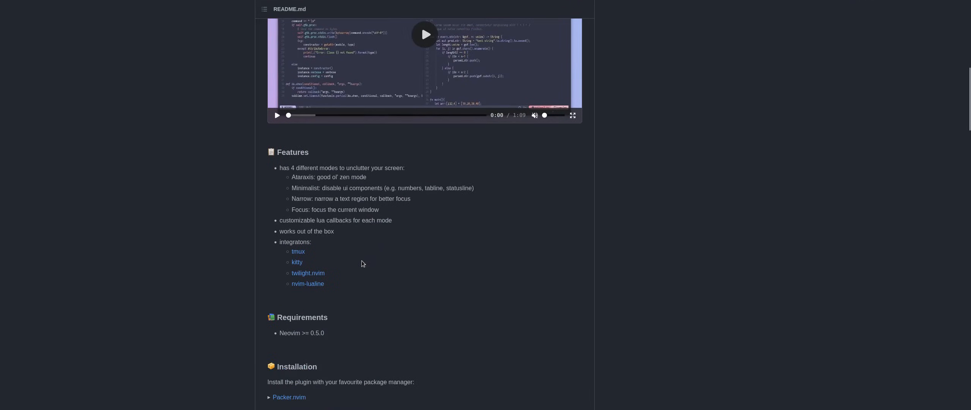
mouse_move(346, 180)
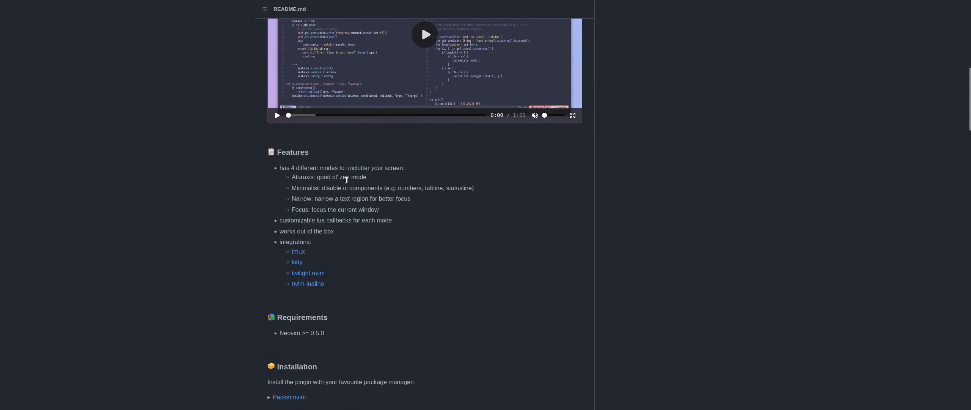
mouse_move(379, 180)
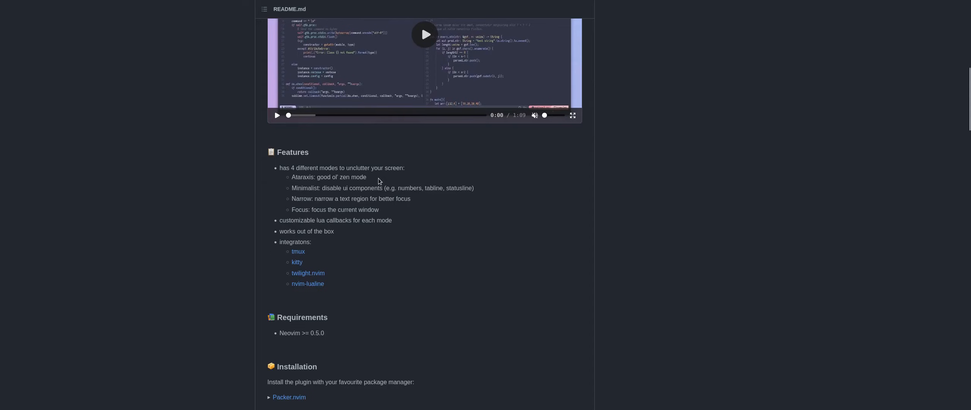
double_click(329, 176)
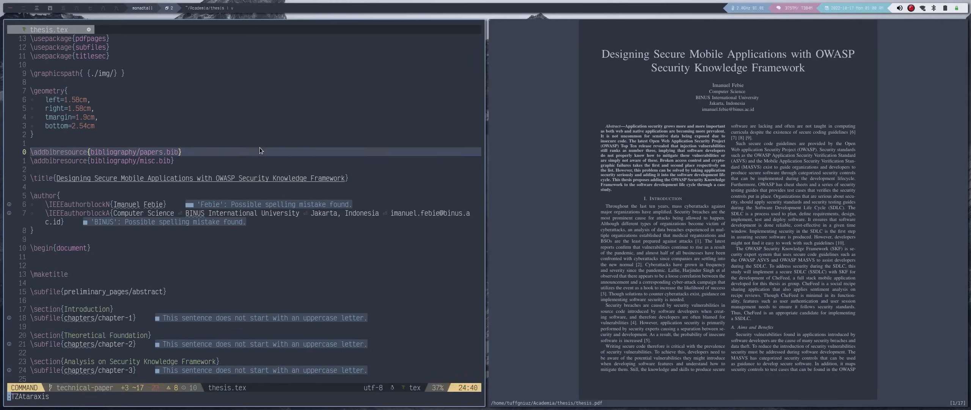
Scroll thesis.tex in Ataraxis mode to the information security subsection.
scroll(up, 3)
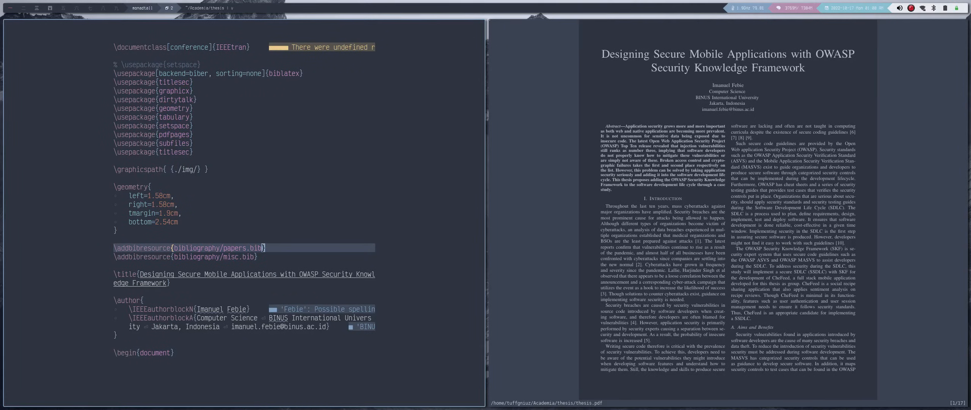
scroll(down, 3)
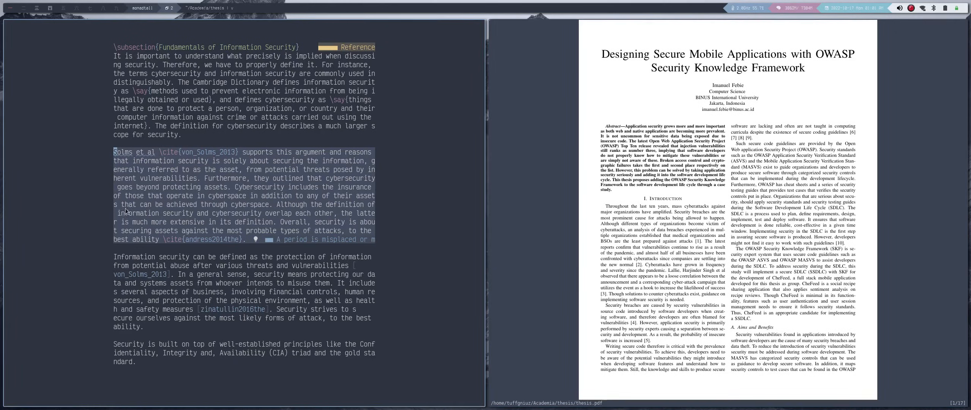
Scroll through the information security fundamentals chapter in distraction-free mode.
click(179, 204)
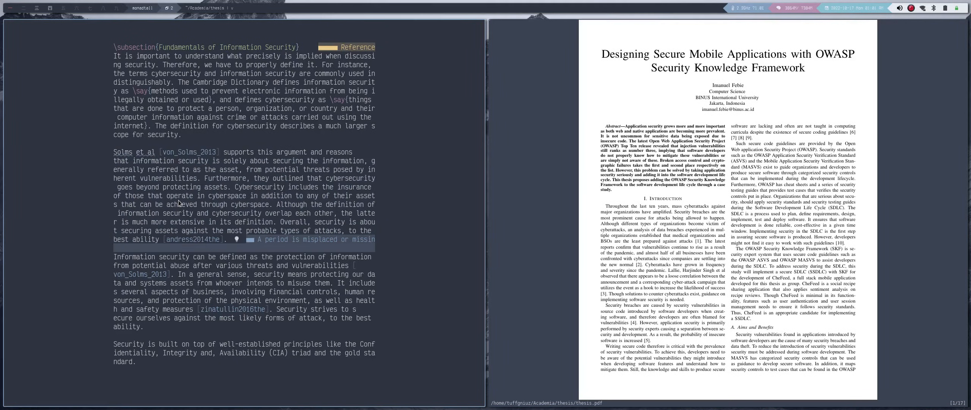
scroll(down, 3)
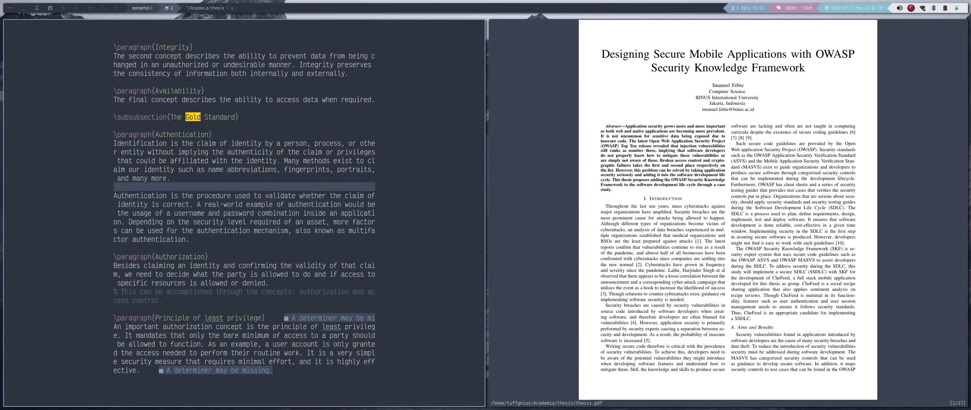
click(47, 30)
text(\usepackage{})
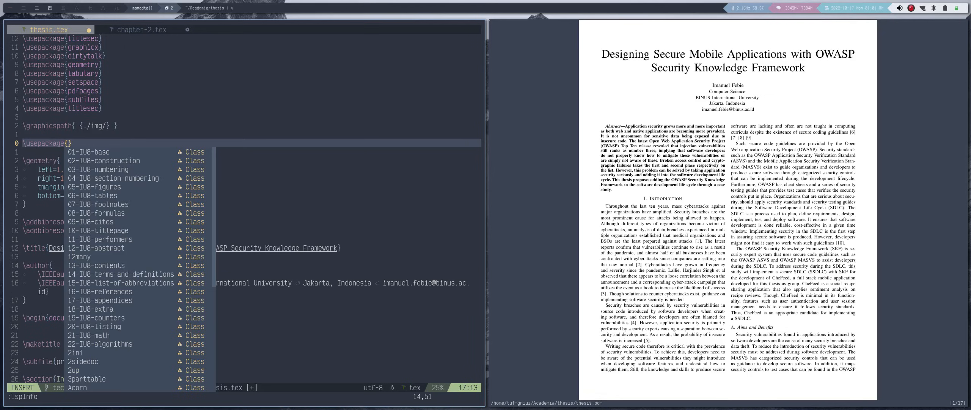
Leave insert mode after the texlab completion on the \usepackage{} line.
key(Escape)
text(Pencake)
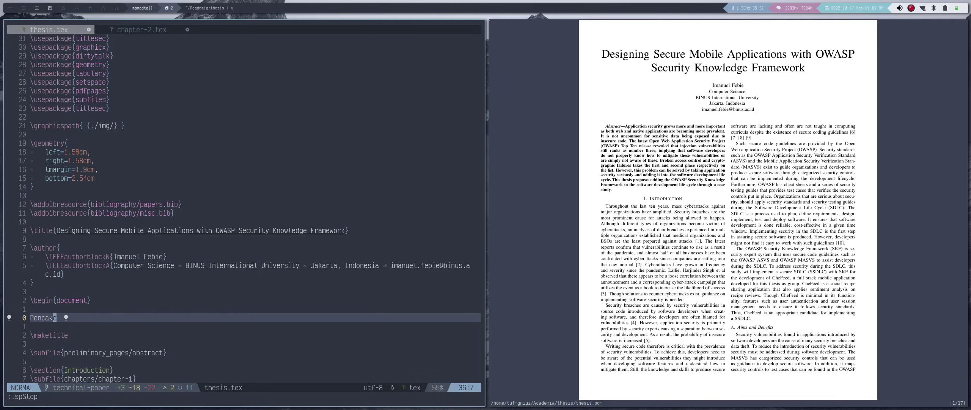
Move down and start a new command line beginning '\uis'.
key(j)
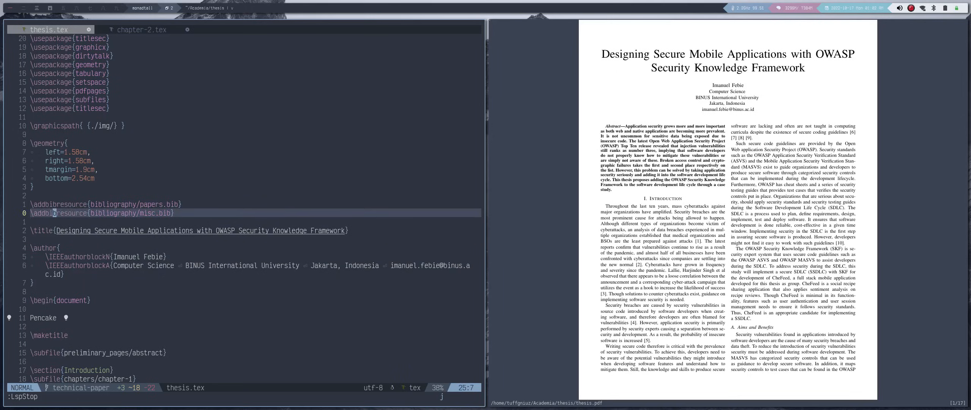
text(\uis)
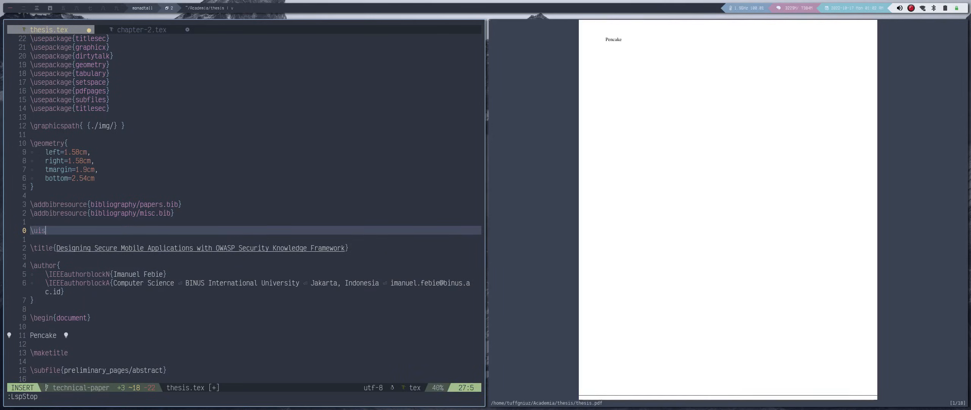